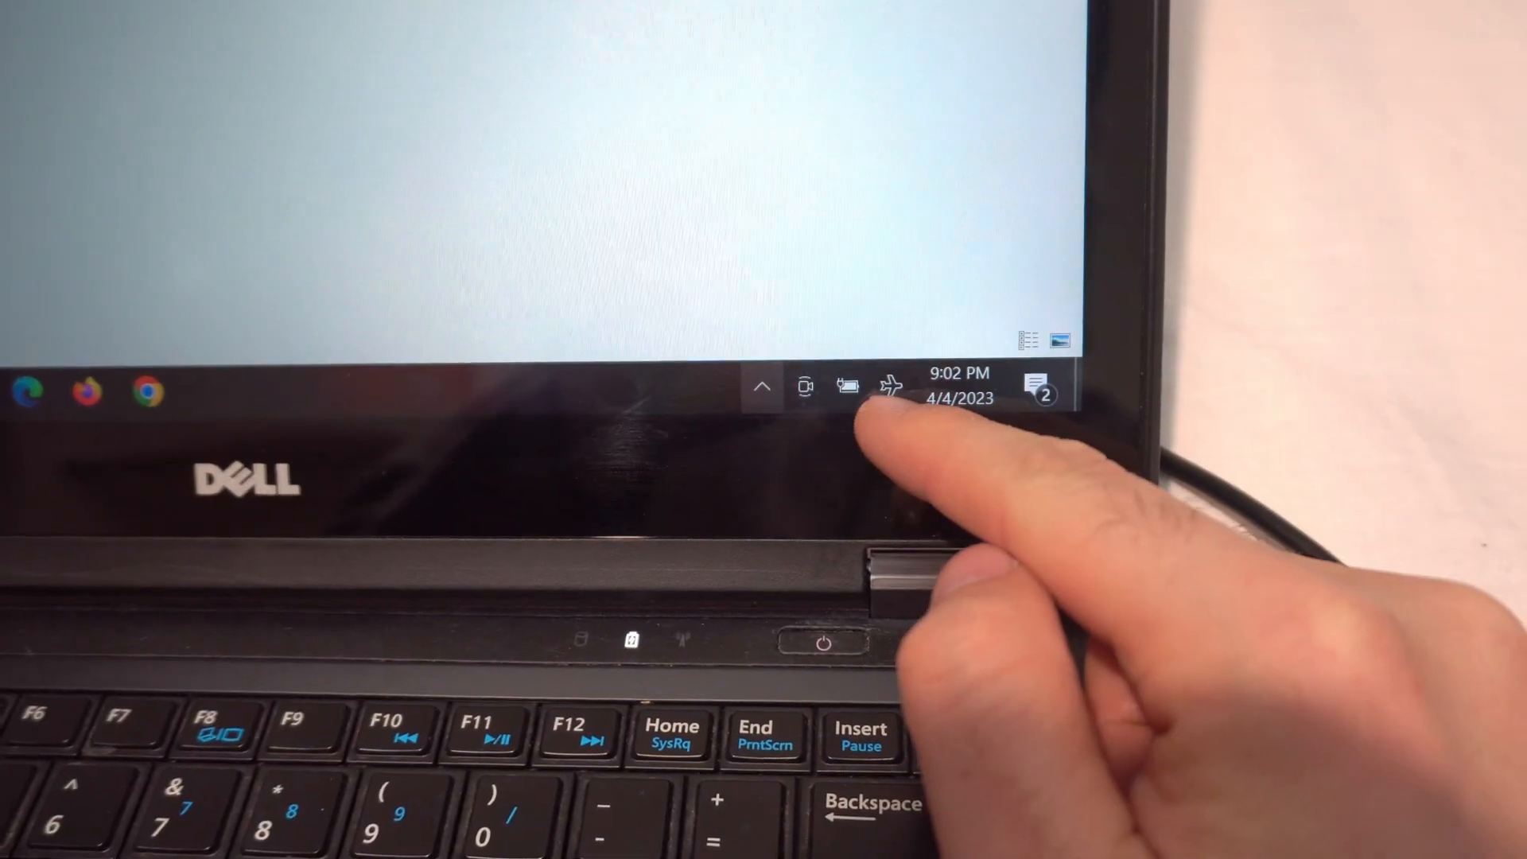
Turn Wi-Fi on from the taskbar network flyout; no networks are found yet
click(886, 387)
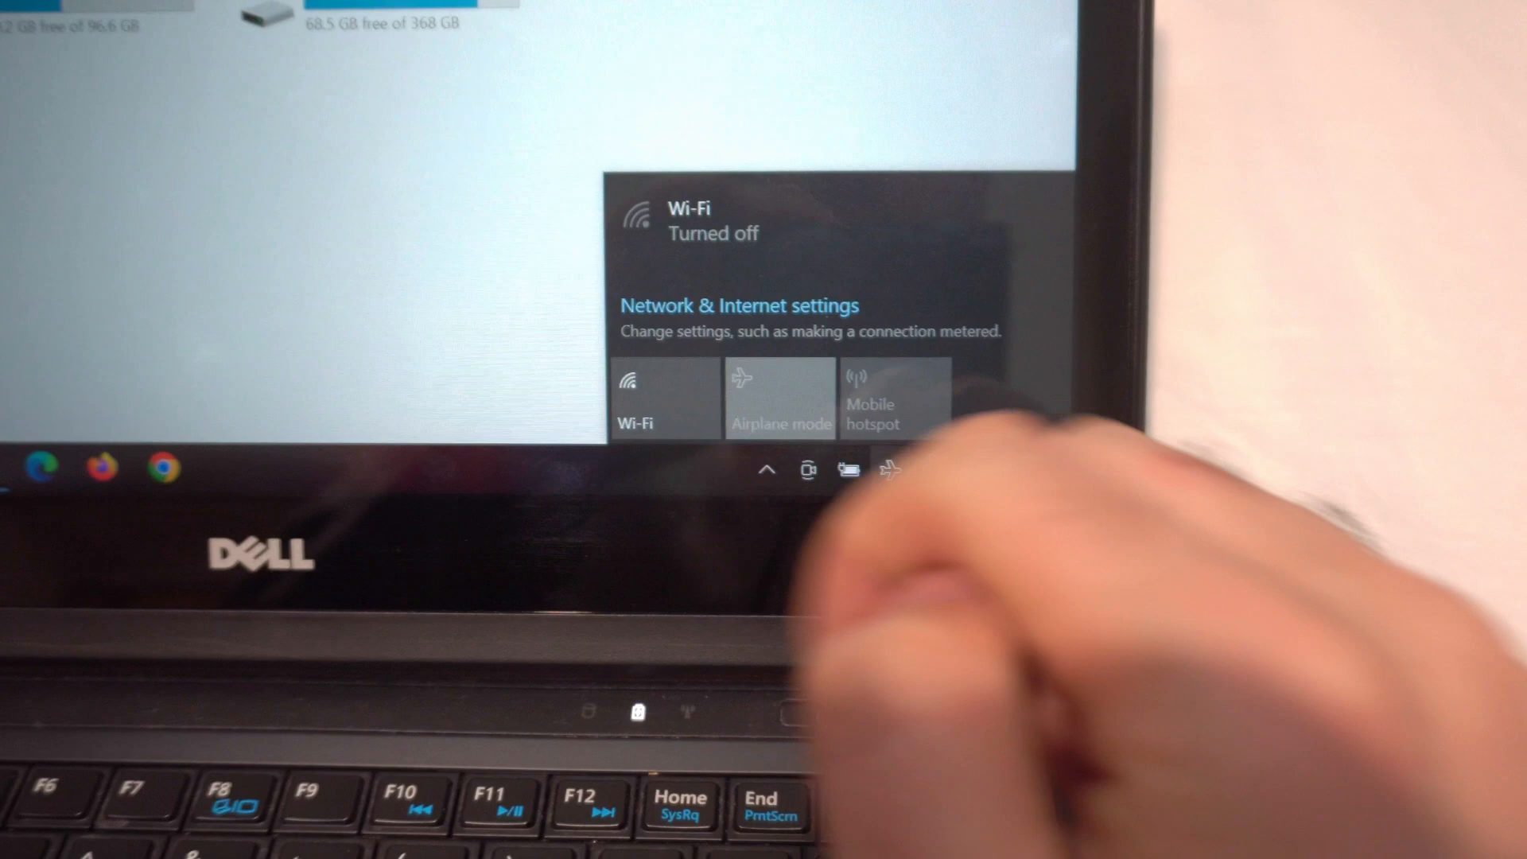
click(665, 399)
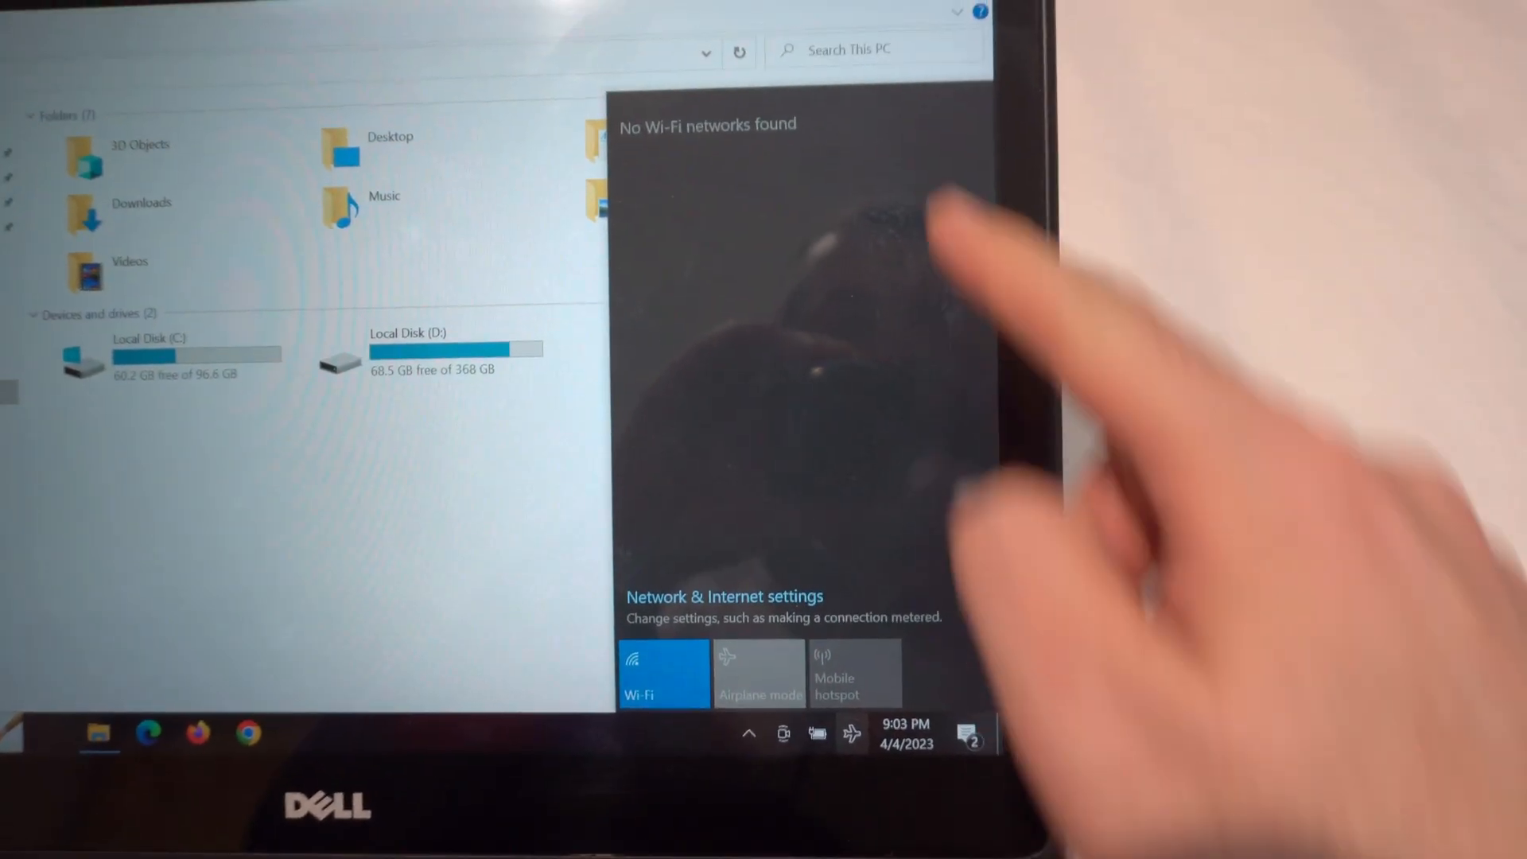
click(663, 672)
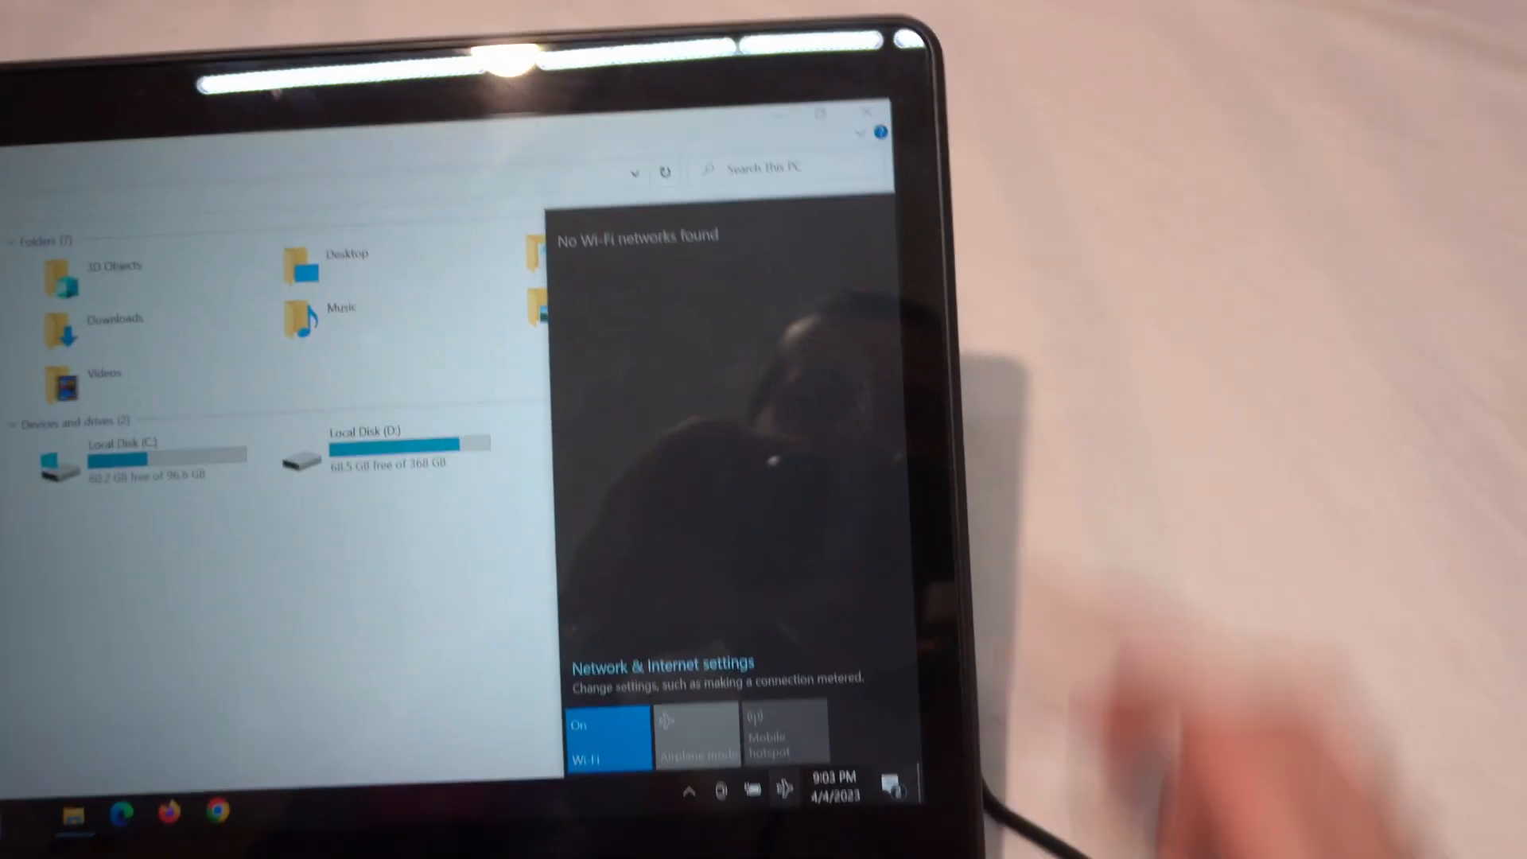
Dismiss the network flyout, then bring it back to check the Wi-Fi state
click(606, 739)
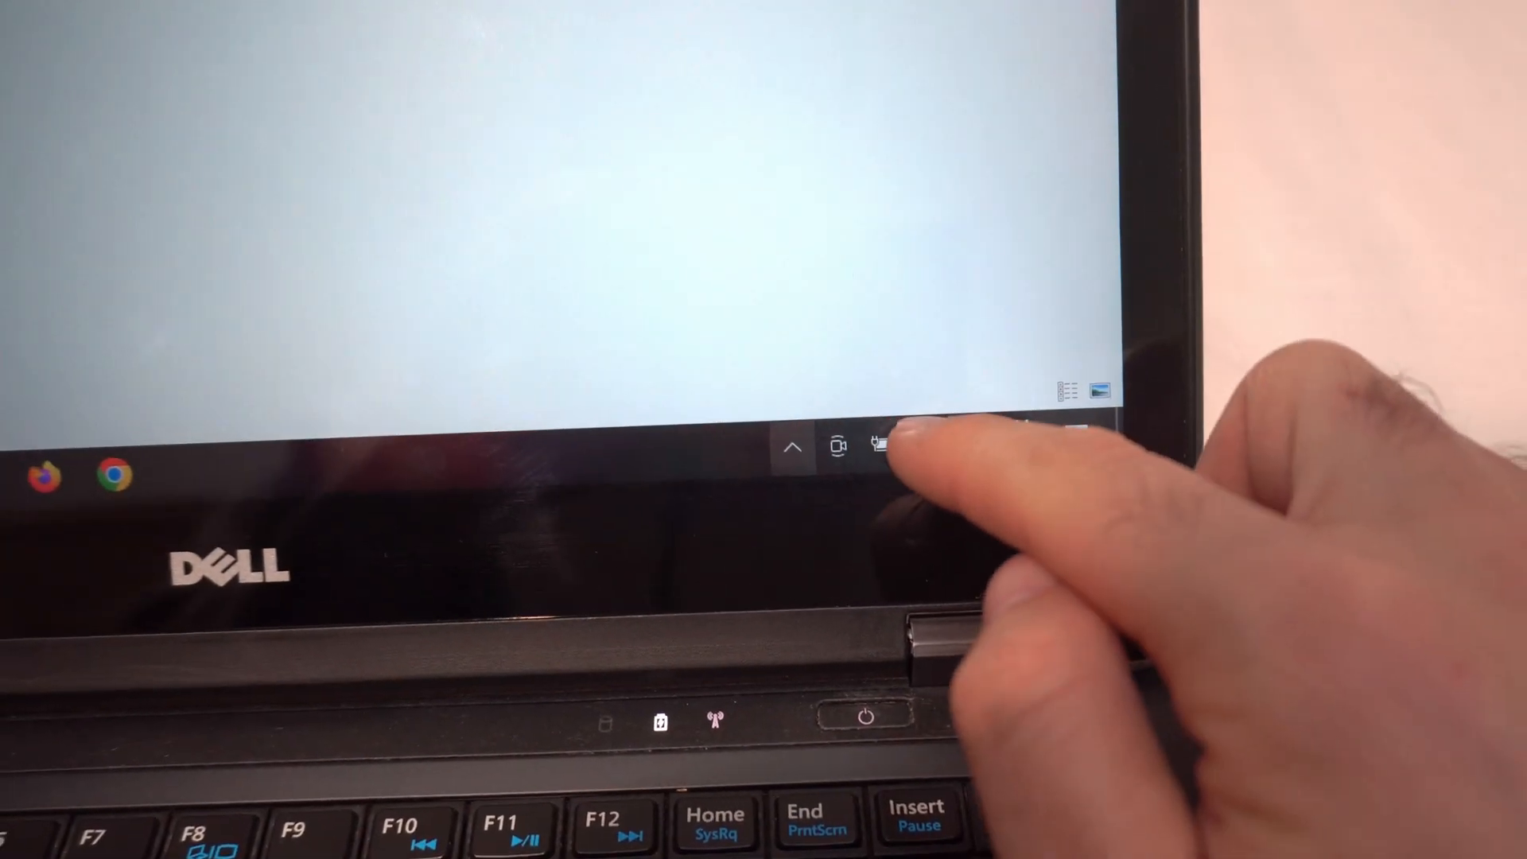
click(881, 446)
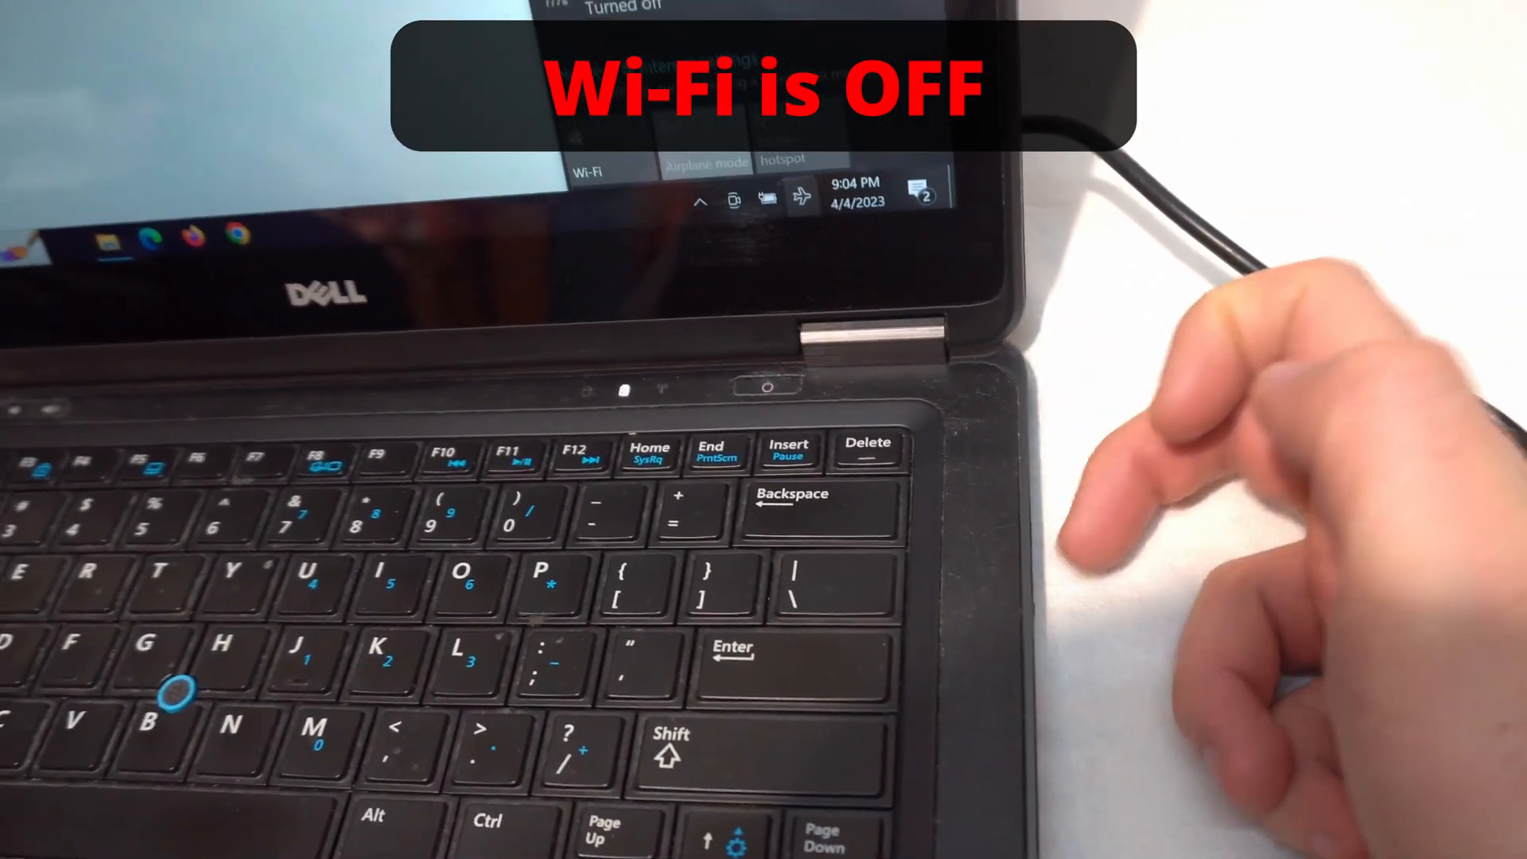
Switch the wireless radio back on so Wi-Fi shows on and airplane mode off
click(754, 224)
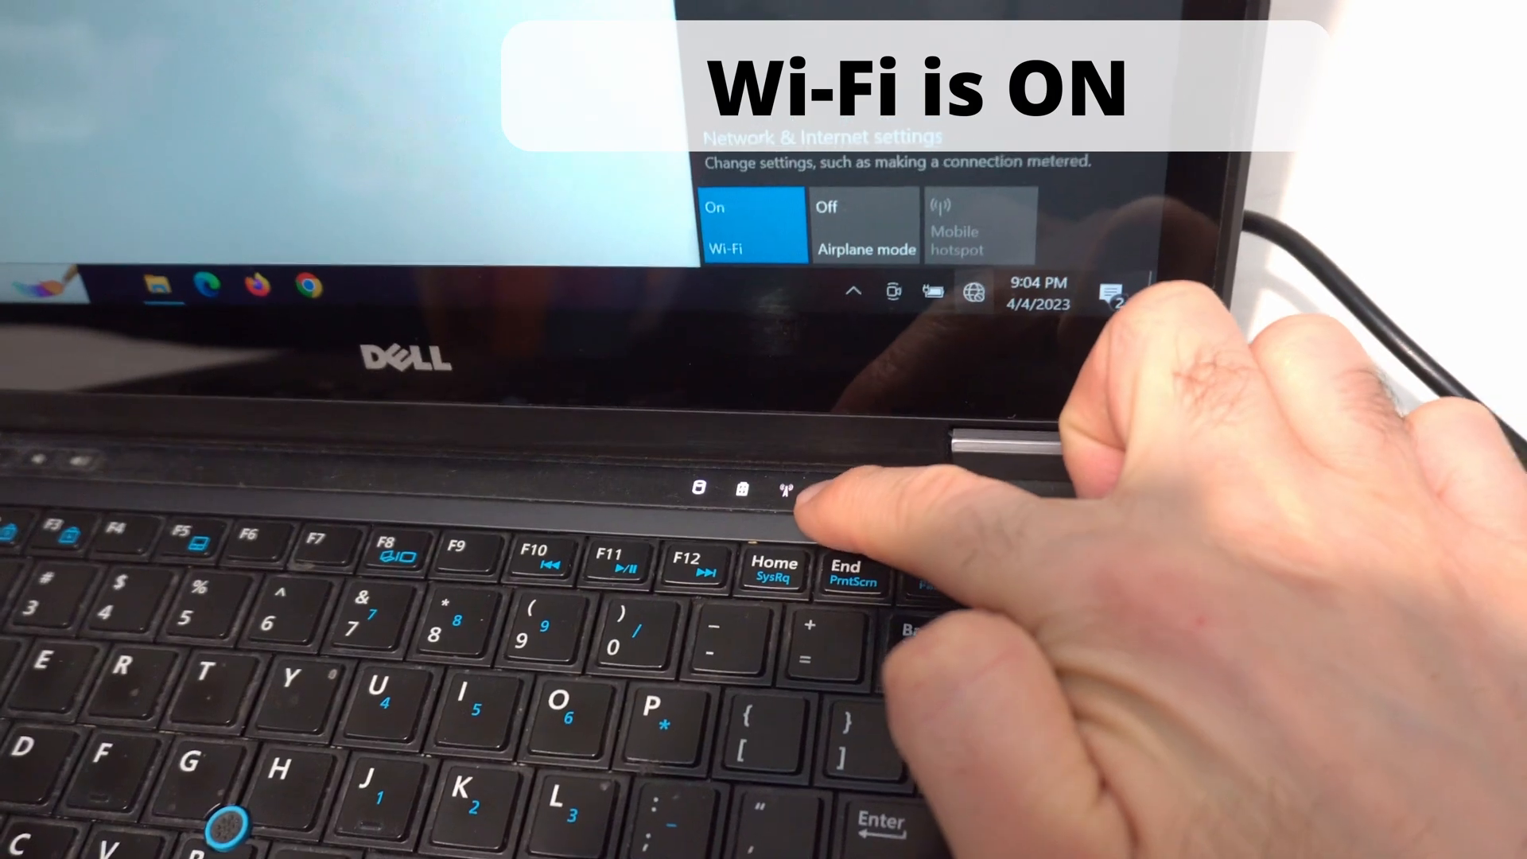